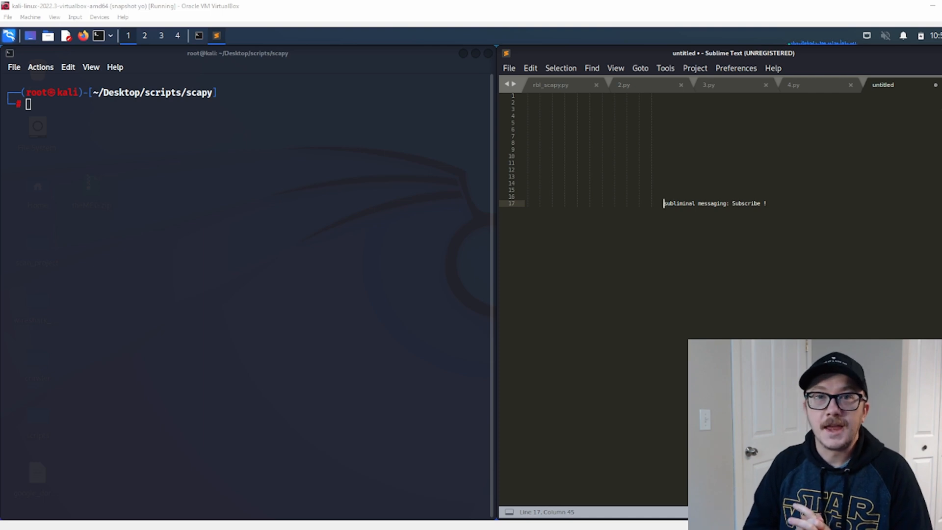
# Show the rbl_scapy.py SYN packet script targeting 192.168.50.11 and click into its code.
pyautogui.click(551, 84)
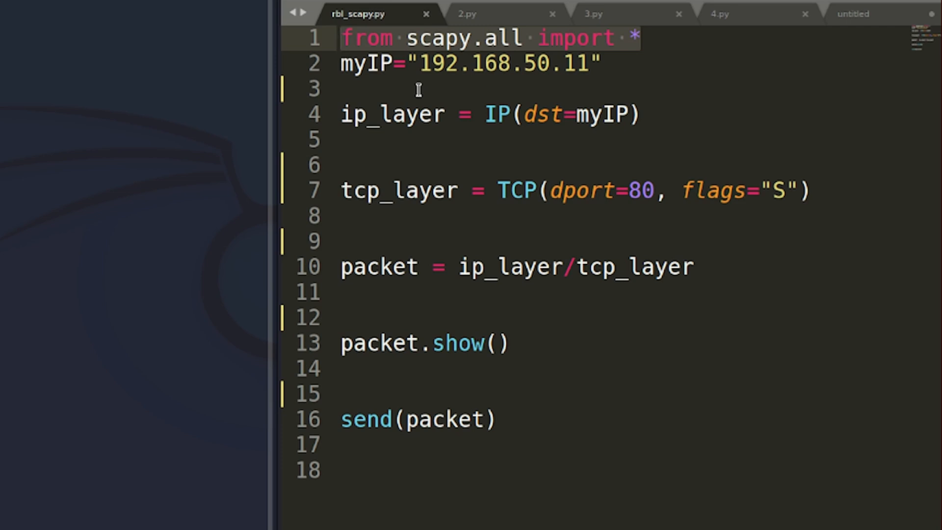
pyautogui.moveTo(459, 62)
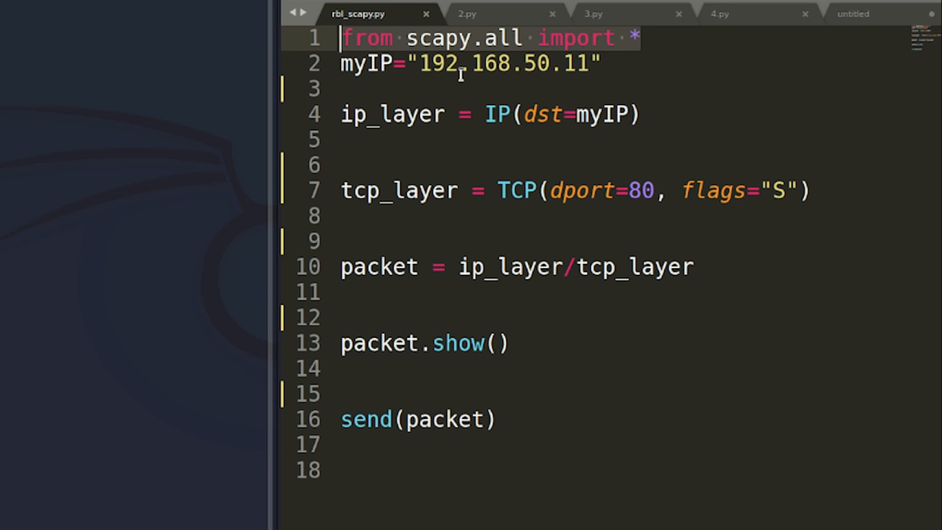
pyautogui.click(430, 63)
pyautogui.write('ping 192.168.50.11')
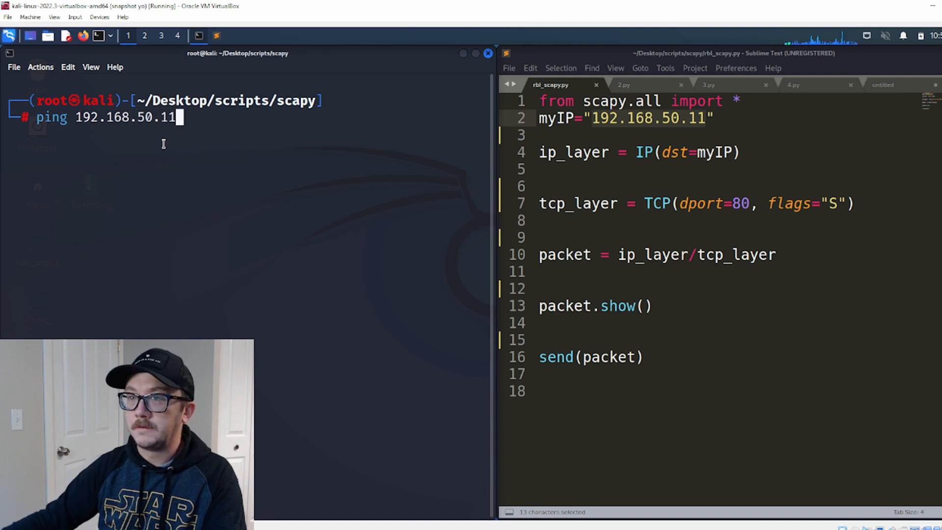
# Abandon the ping and clear the QTerminal screen with clear.
pyautogui.press('Return')
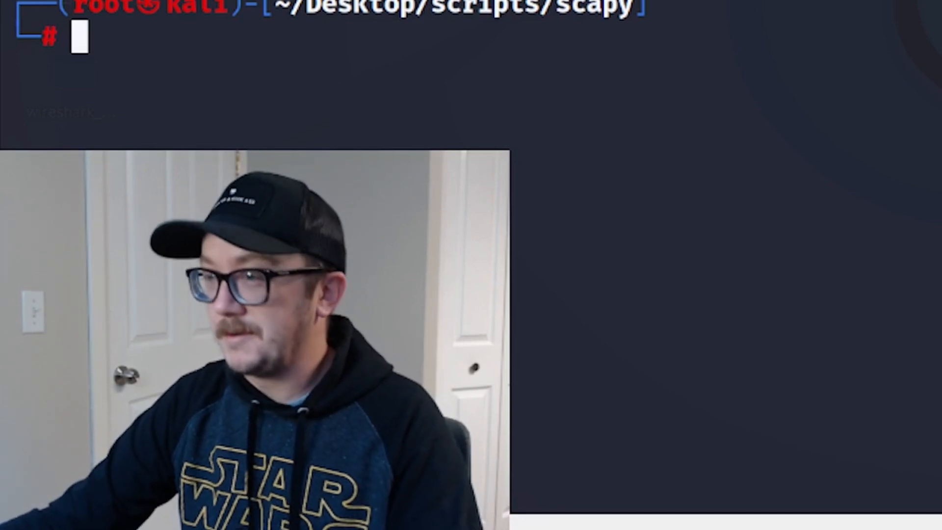
pyautogui.write('clear')
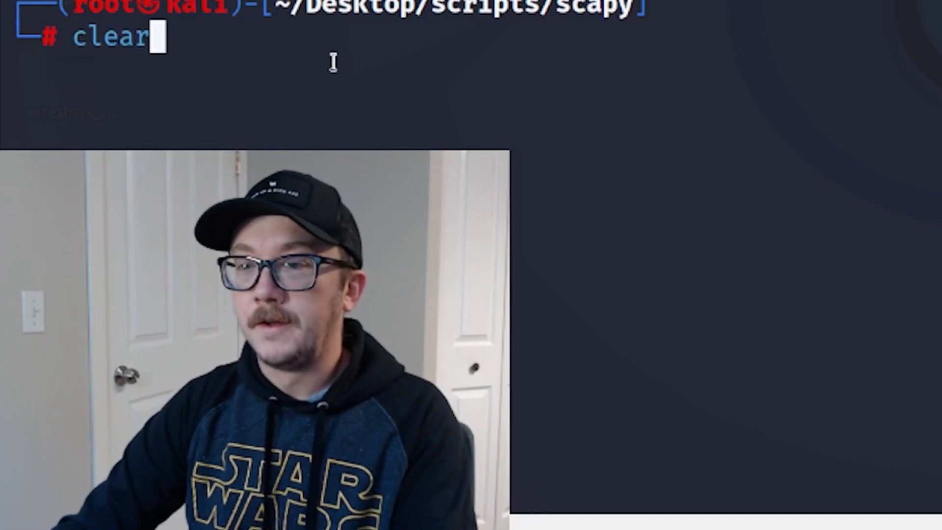
pyautogui.press('Return')
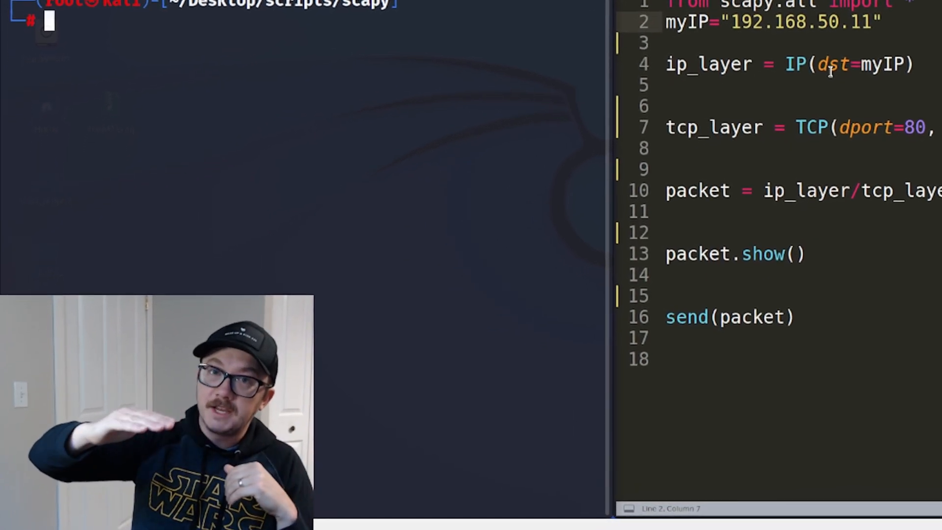
pyautogui.scroll(-3)
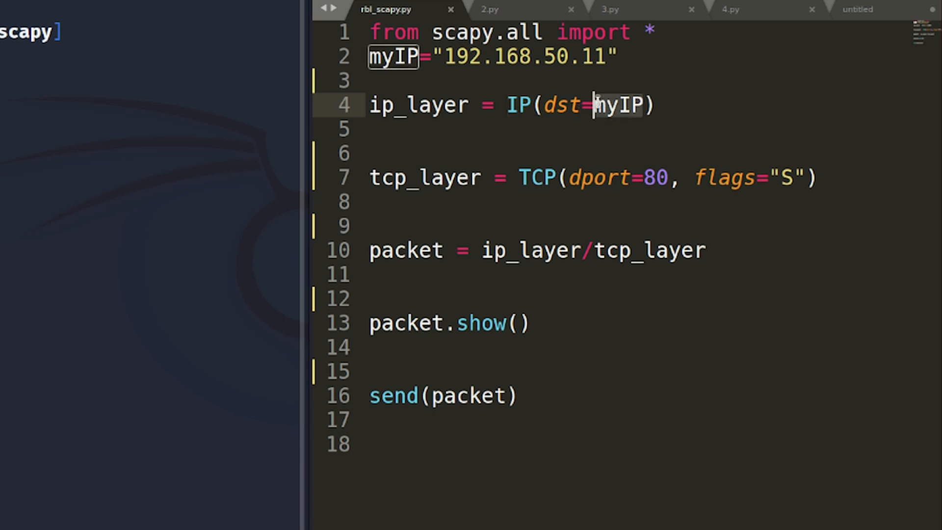
pyautogui.click(580, 56)
pyautogui.write('scay')
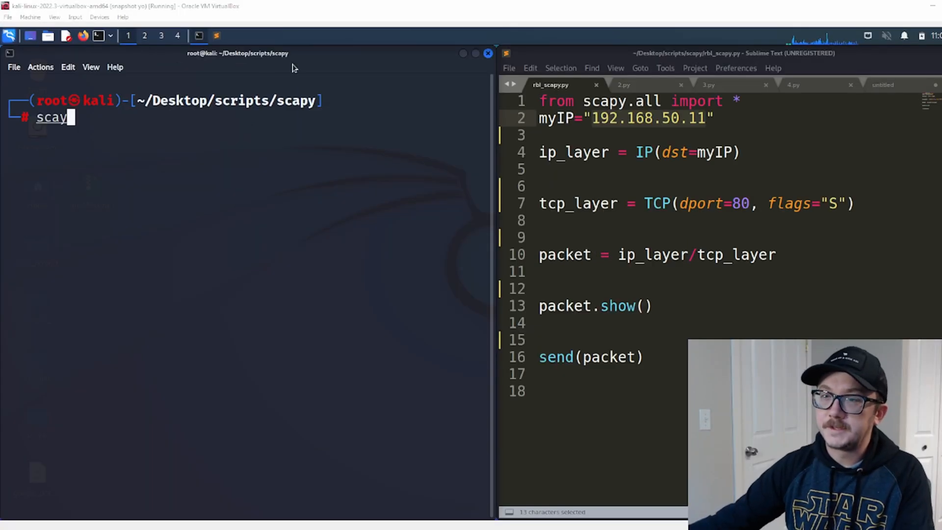
# Launch the Scapy shell and run ls(IP()) to list IP defaults like ttl 64.
pyautogui.press('Return')
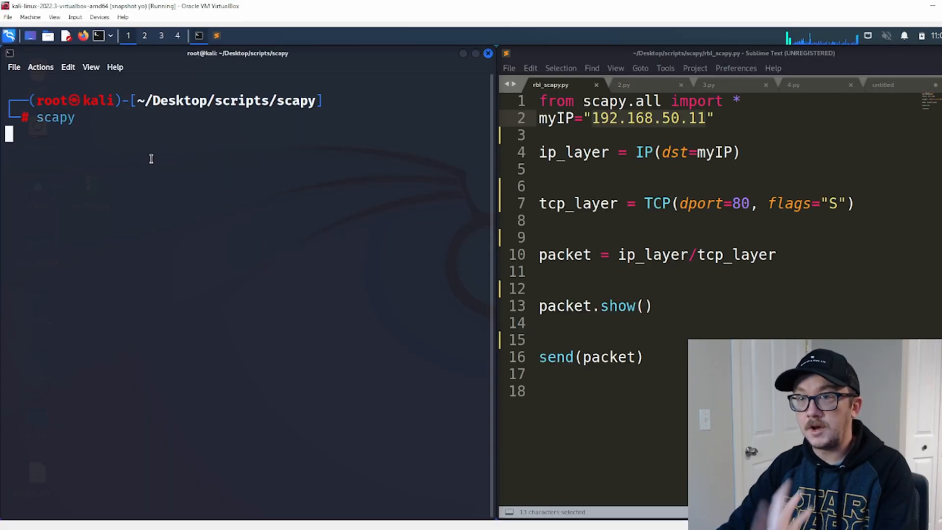
pyautogui.press('Return')
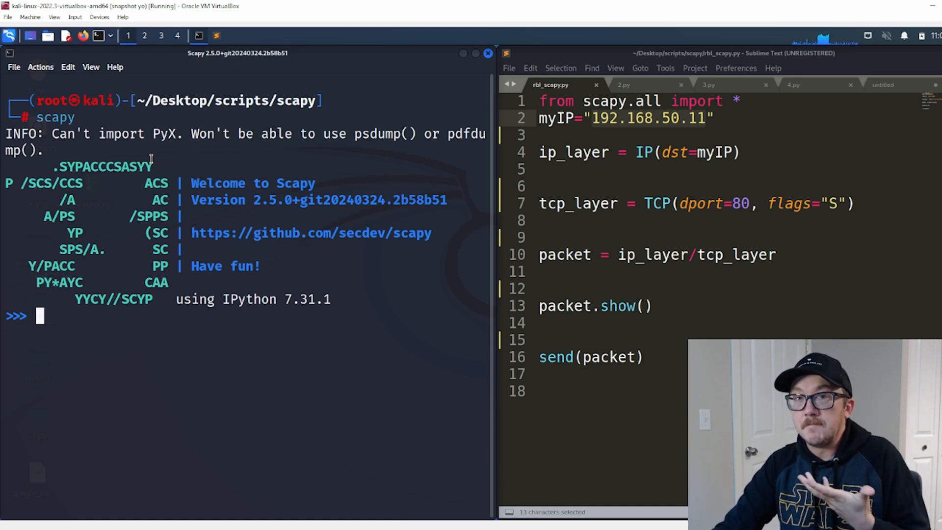
pyautogui.write('clea')
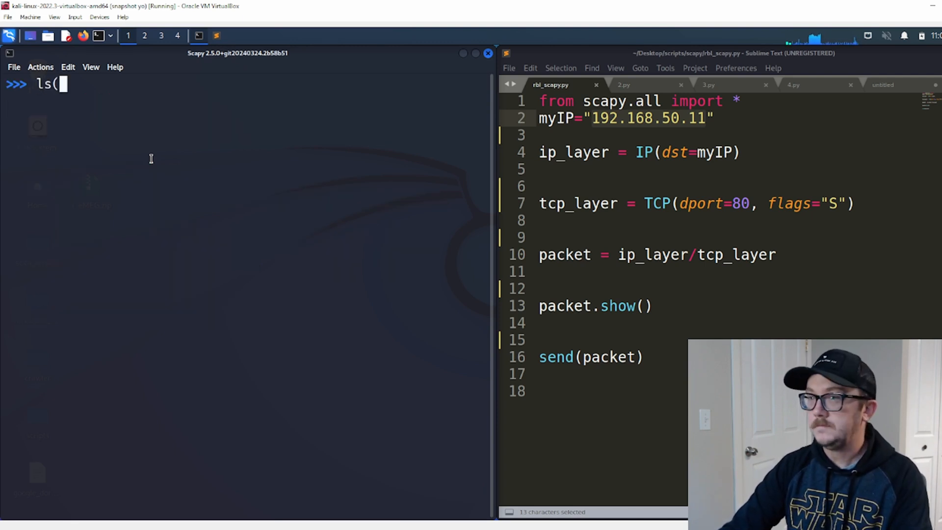
pyautogui.write('IP())')
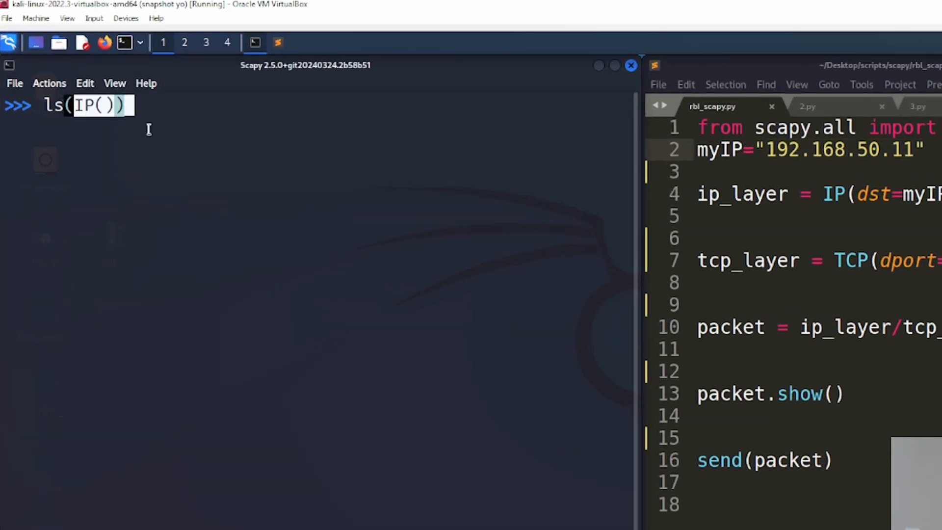
pyautogui.press('Return')
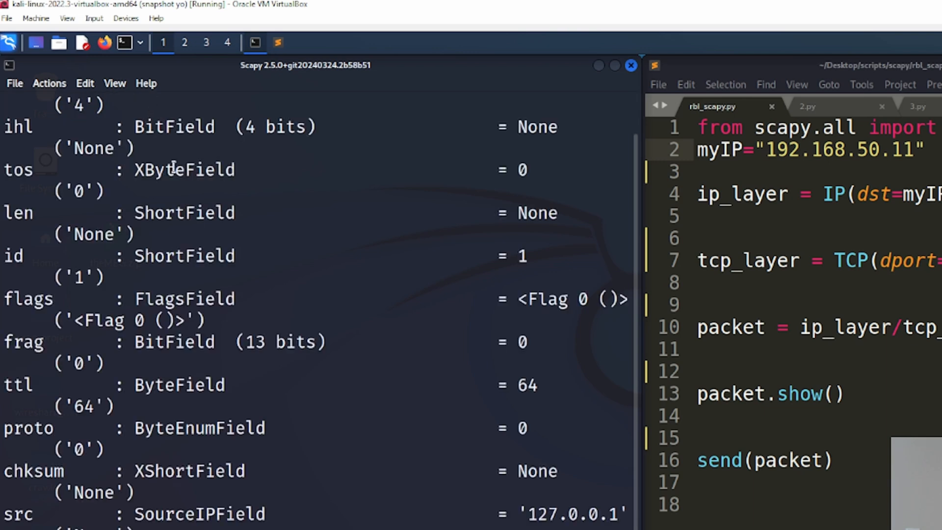
pyautogui.moveTo(296, 284)
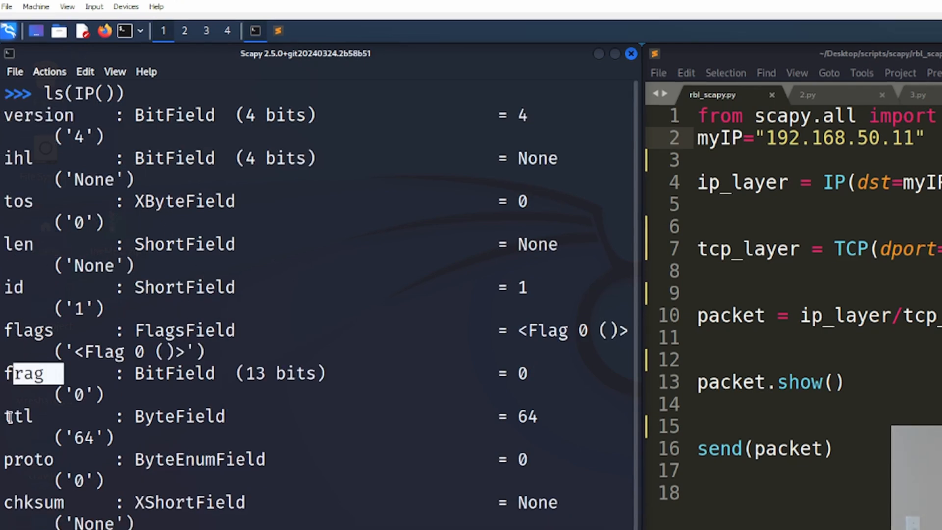
pyautogui.scroll(-3)
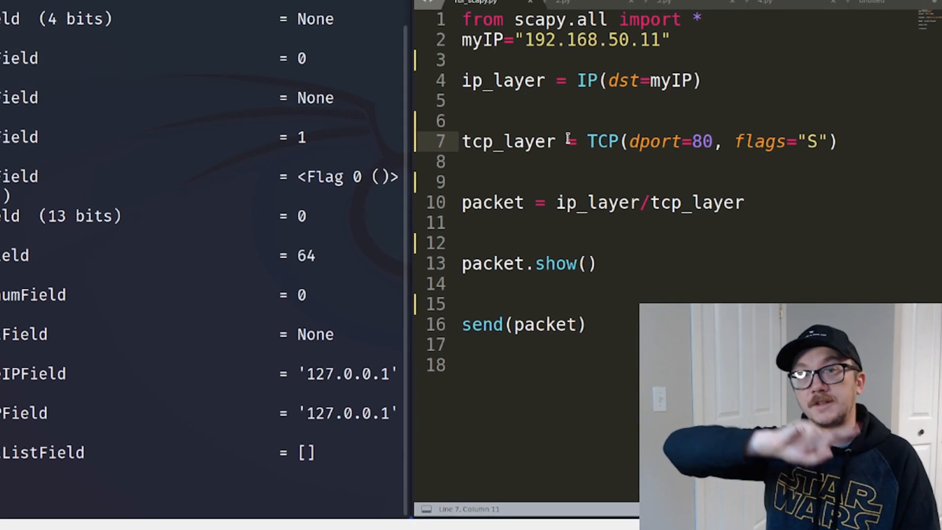
pyautogui.scroll(-3)
pyautogui.write('ls')
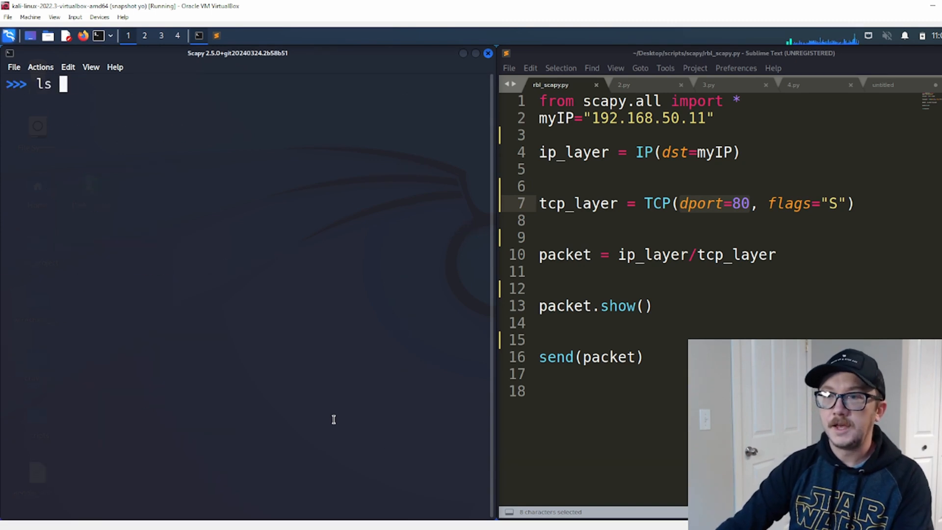
# Run ls(TCP()) to list TCP defaults (dport 80, flags S, window 8192) and select a field name.
pyautogui.write('(TCP(')
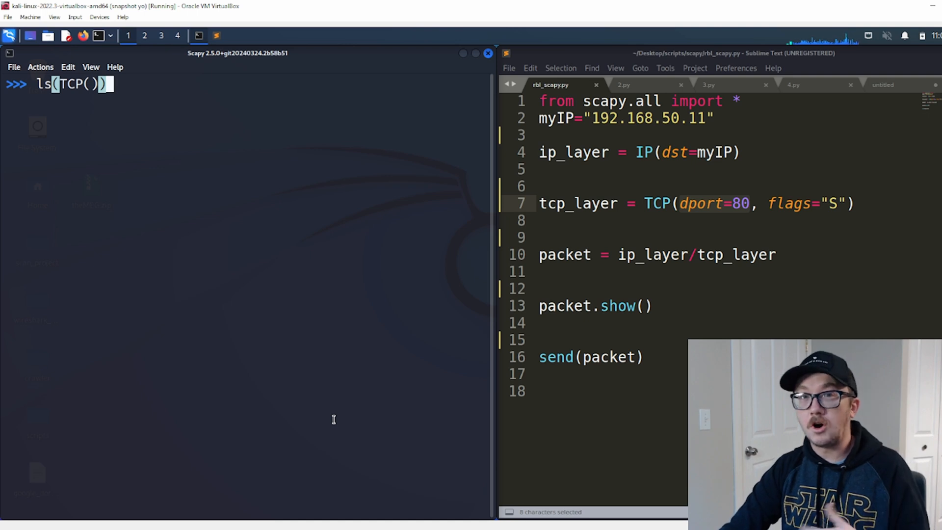
pyautogui.press('Return')
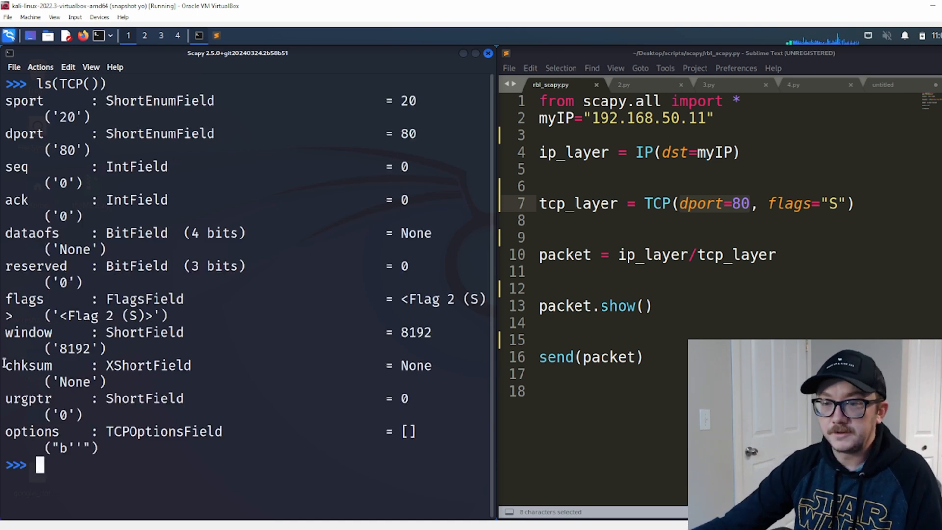
pyautogui.doubleClick(24, 299)
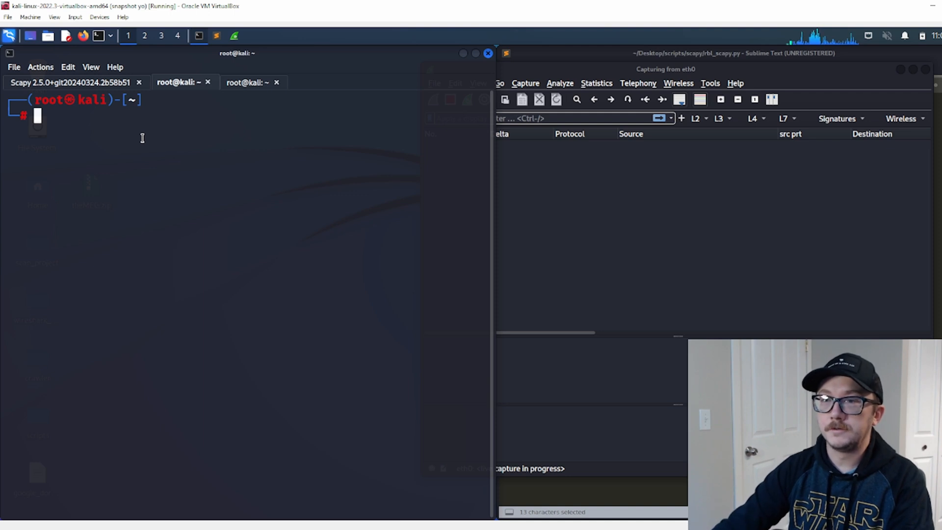
# Change into the scapy folder while the eth0 capture lists DNS packets.
pyautogui.write('cd scapy')
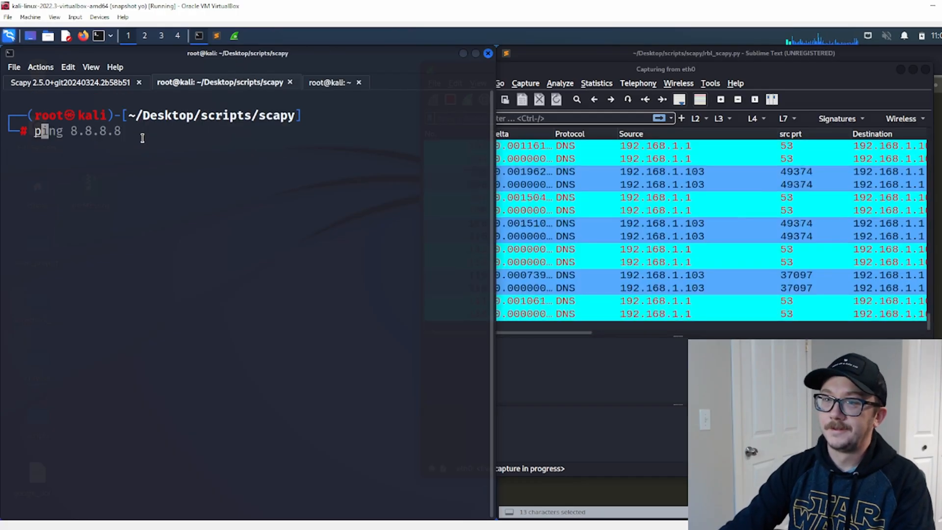
# Run python3 rbl_scapy.py from the scapy scripts folder.
pyautogui.write('python3 scapy_info.py ARP')
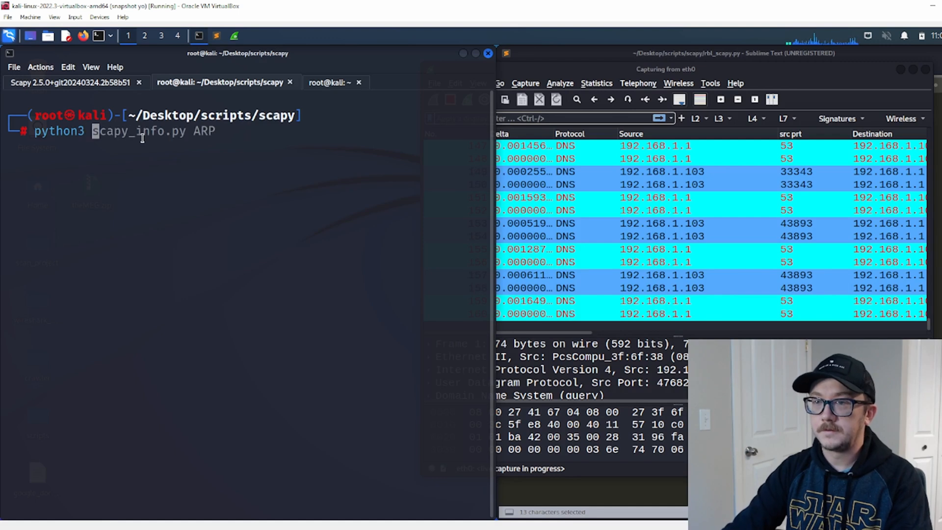
pyautogui.write('rbl_scapy.py')
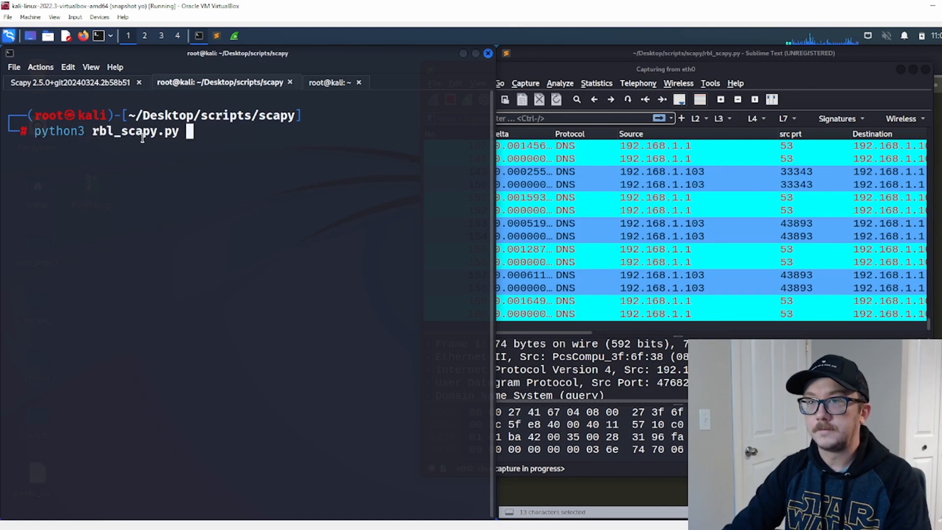
pyautogui.press('Return')
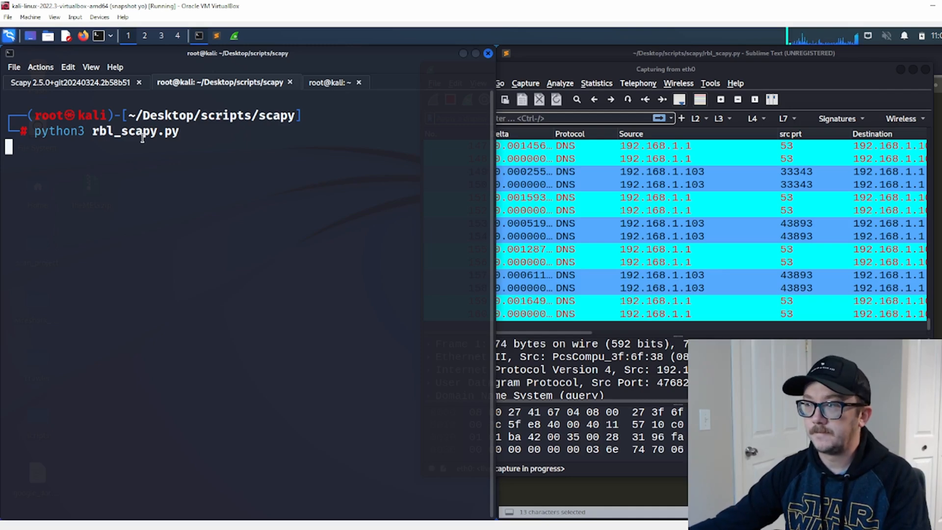
pyautogui.press('Return')
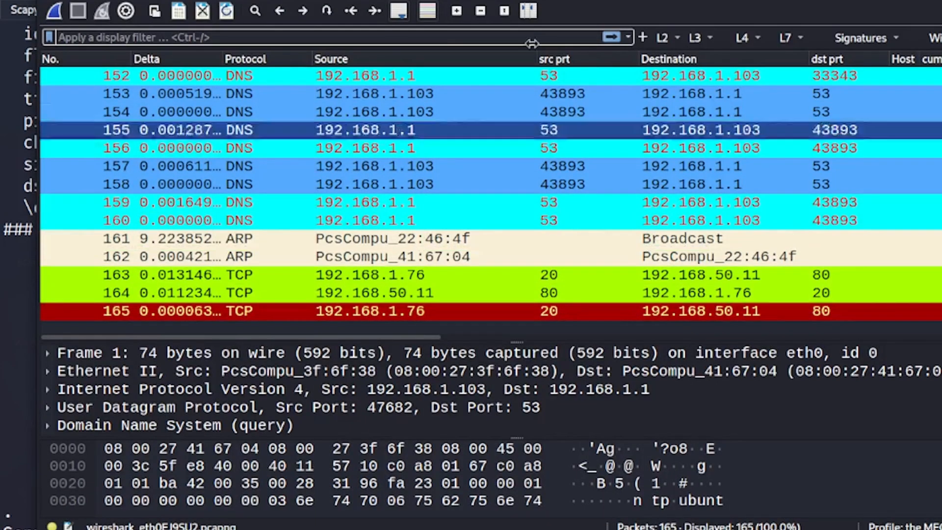
# Select spoofed TCP packet 163 and review rows 163–165 between 192.168.1.76 and 192.168.50.11.
pyautogui.click(370, 274)
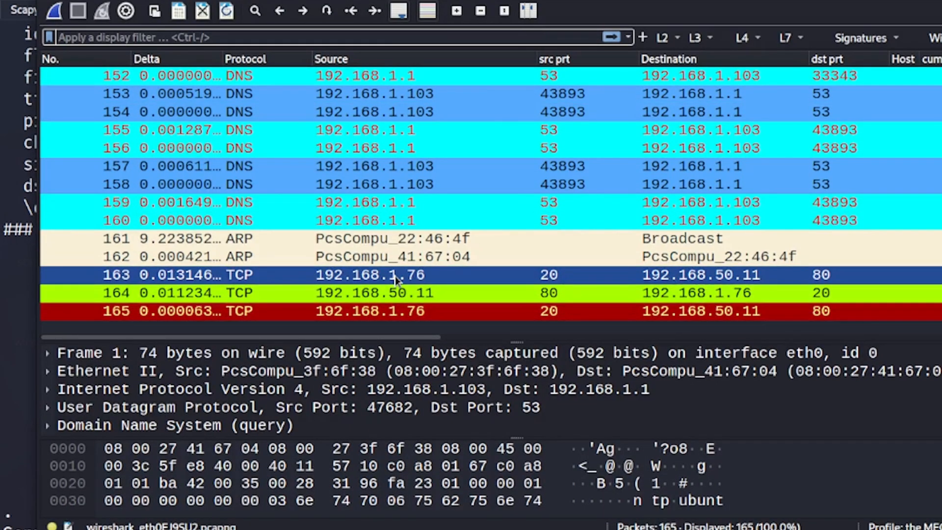
pyautogui.moveTo(430, 278)
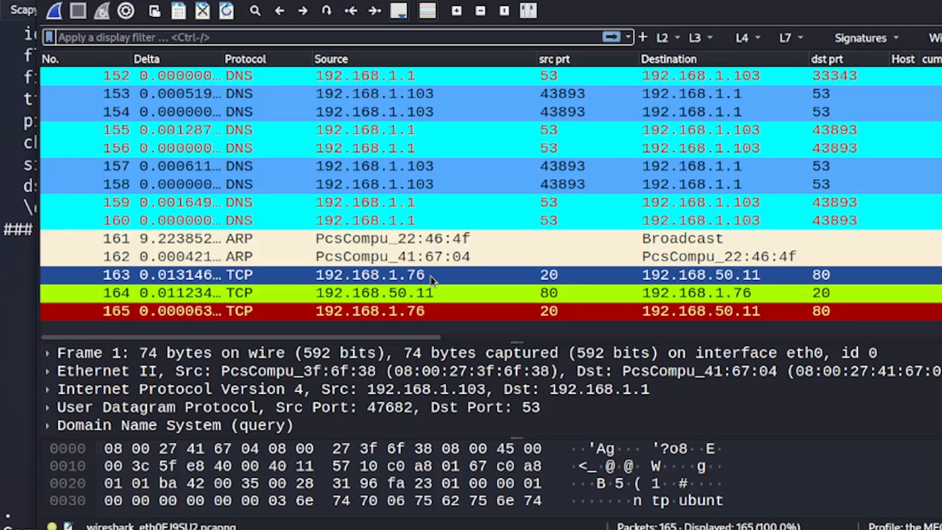
pyautogui.moveTo(561, 273)
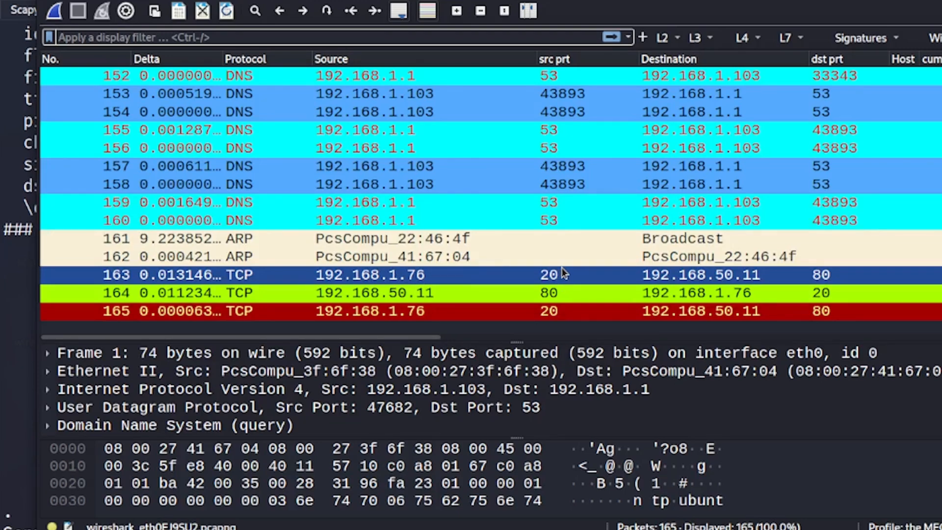
pyautogui.moveTo(727, 282)
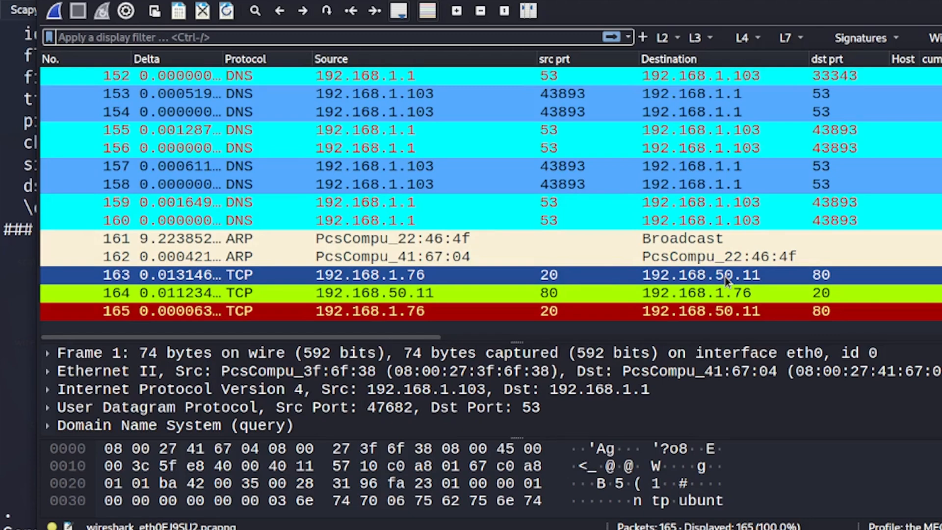
pyautogui.moveTo(820, 276)
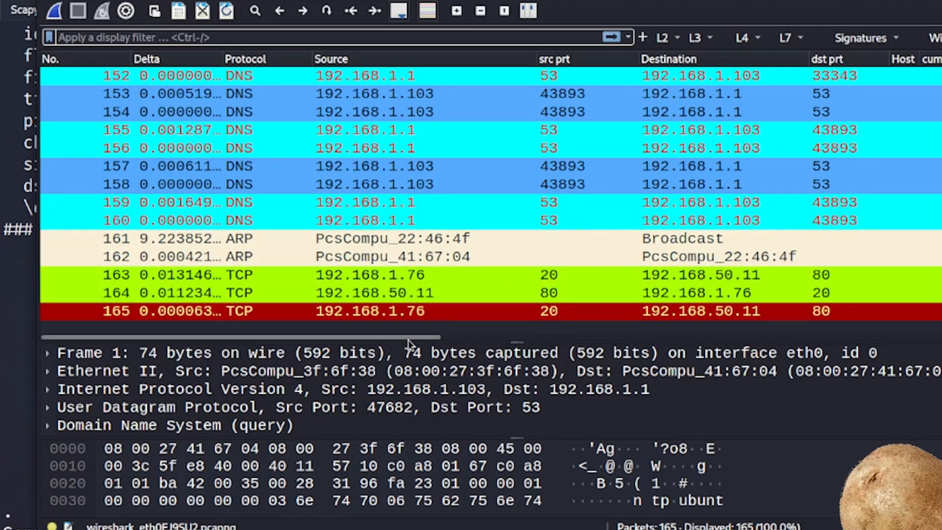
pyautogui.hscroll(3)
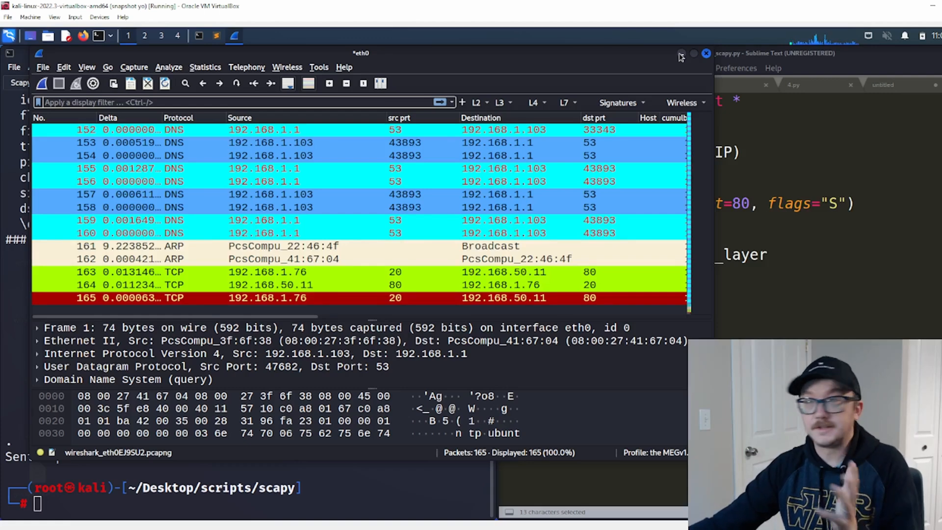
# Hide Wireshark, clear the terminal, and type hping3 -S -c 1 -p 80 142.110.204.12.
pyautogui.click(705, 53)
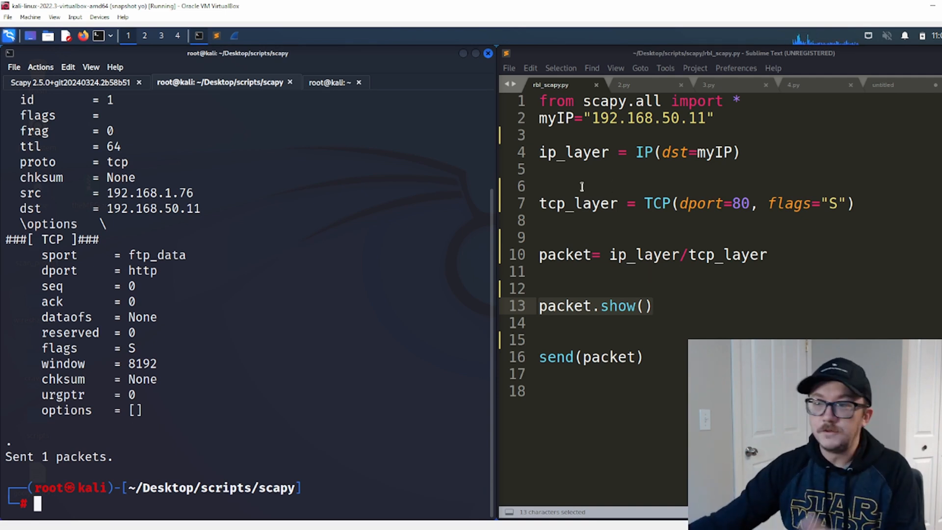
pyautogui.write('clear')
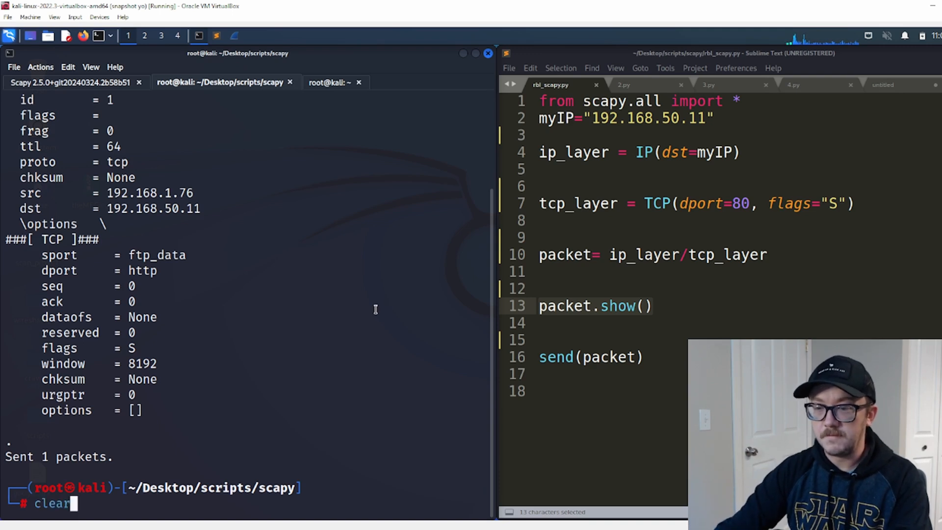
pyautogui.press('Return')
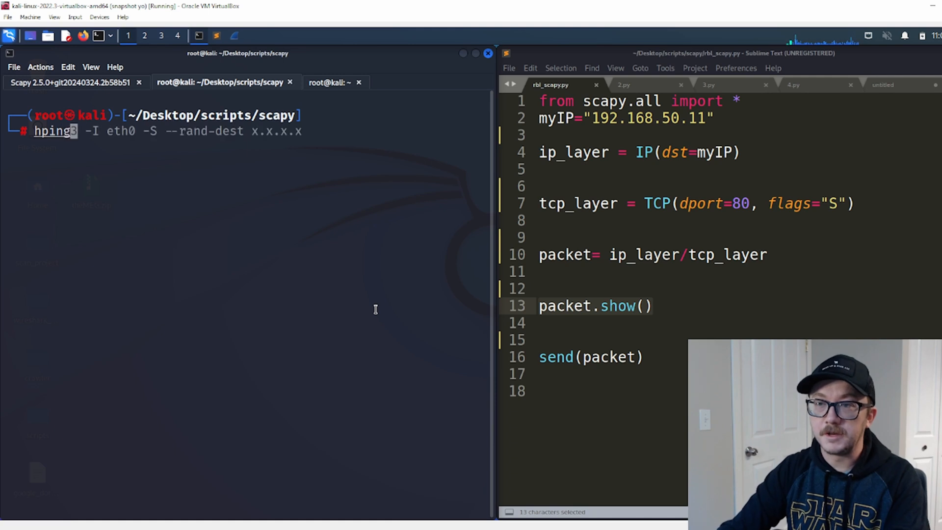
pyautogui.write('hping3 -S -c 1 -p 80 142.110.204.12')
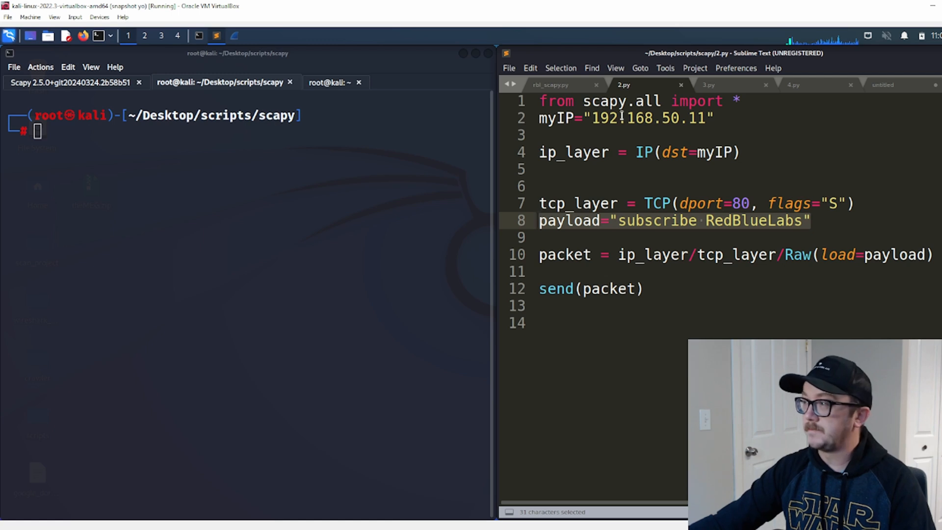
# Point out the destination IP and the TCP layer definition in 2.py's payload script.
pyautogui.click(726, 152)
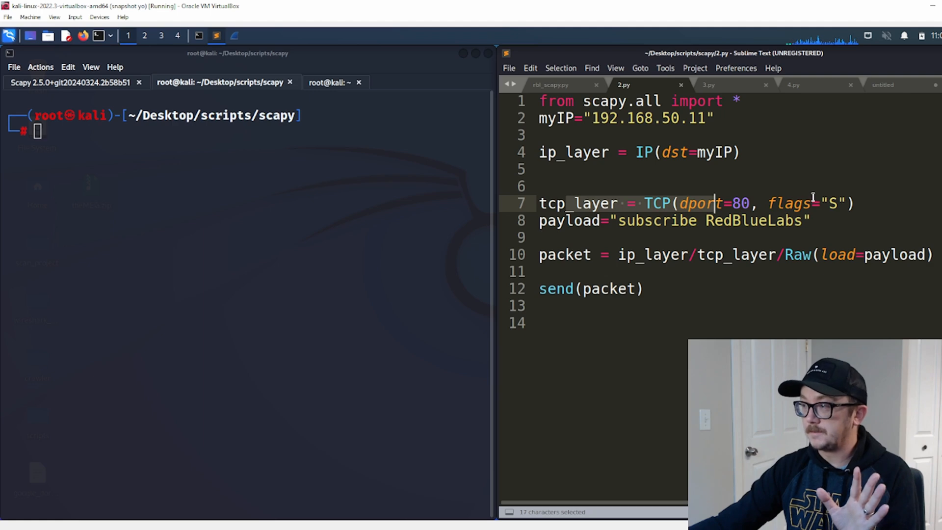
pyautogui.click(541, 220)
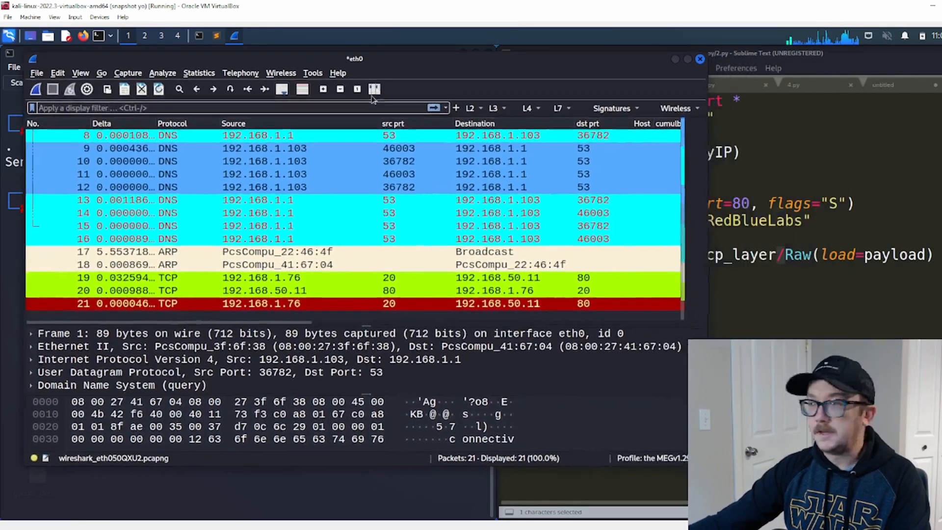
# Select DNS packet 16 and another packet in the new 21-packet capture.
pyautogui.click(300, 239)
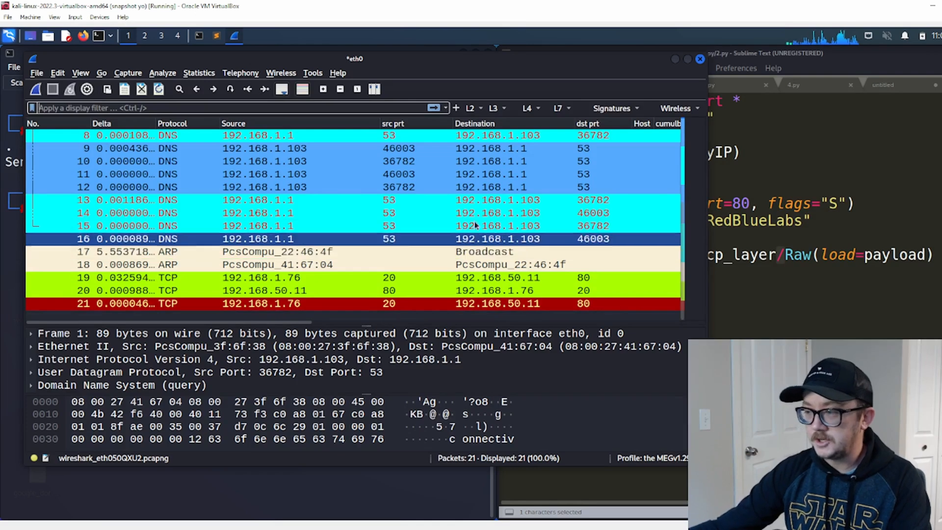
pyautogui.click(259, 277)
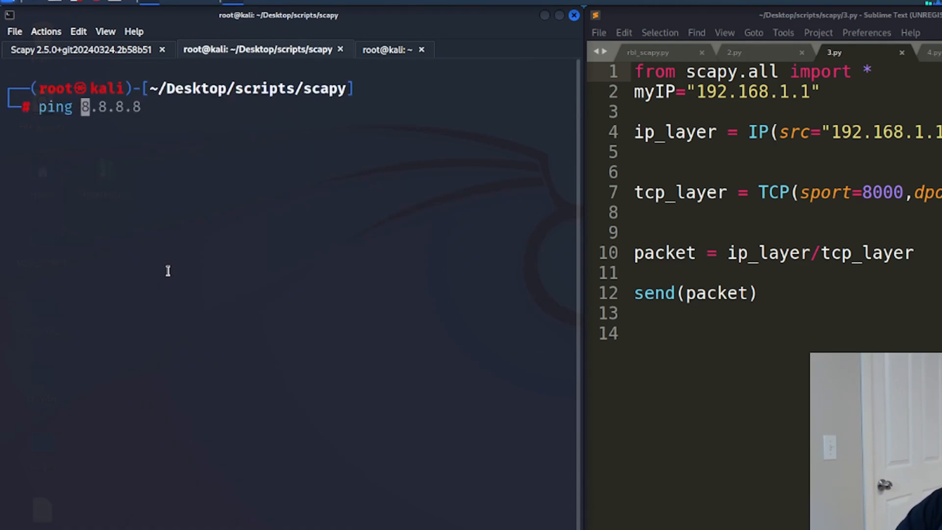
# Ping 192.168.50.11, stop it with Ctrl+C, then clear the terminal.
pyautogui.write('192.168.50.11')
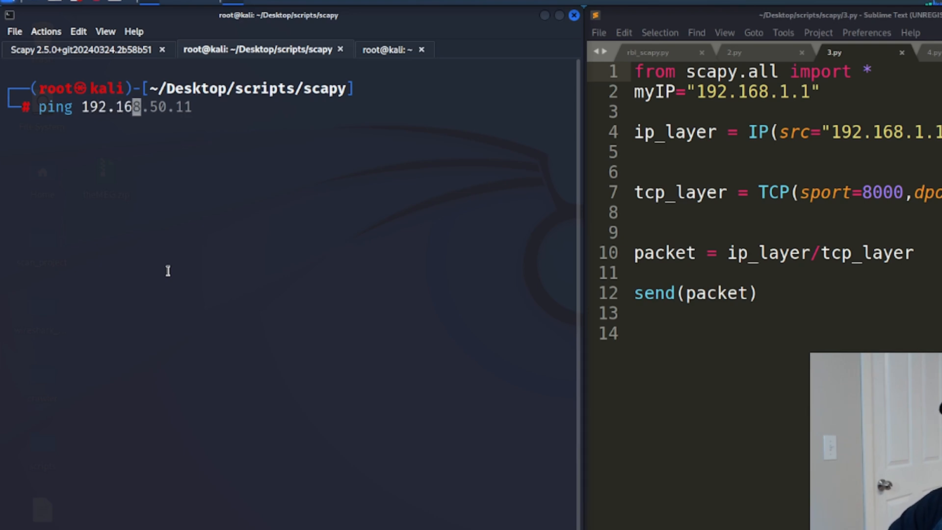
pyautogui.press('Return')
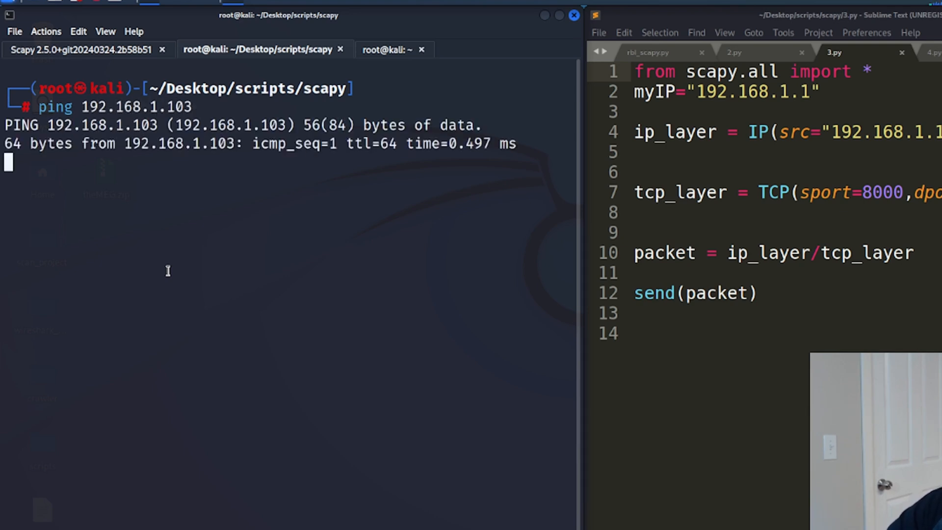
pyautogui.press('ctrl+c')
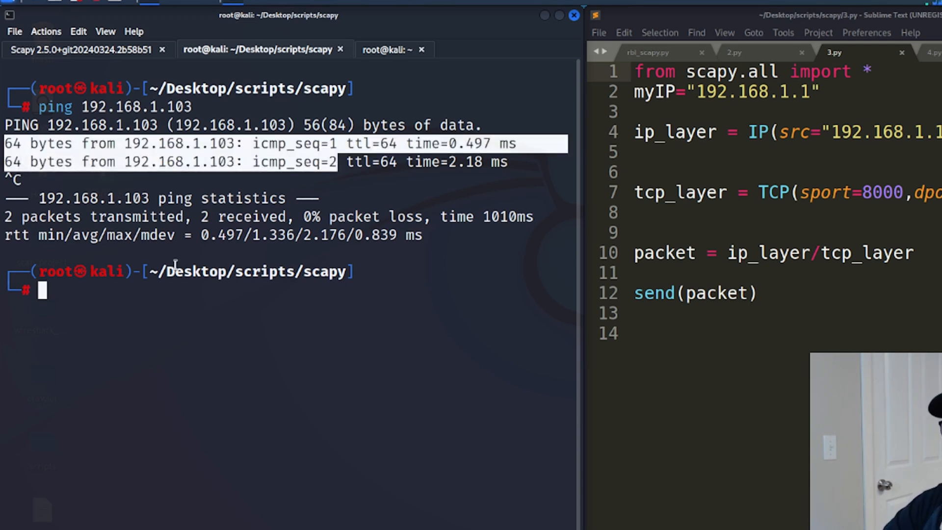
pyautogui.moveTo(546, 193)
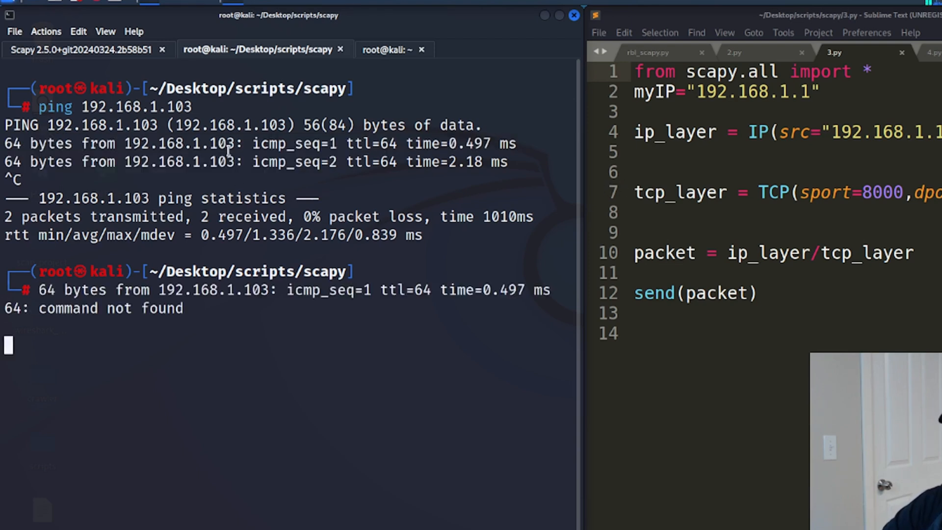
pyautogui.write('clear')
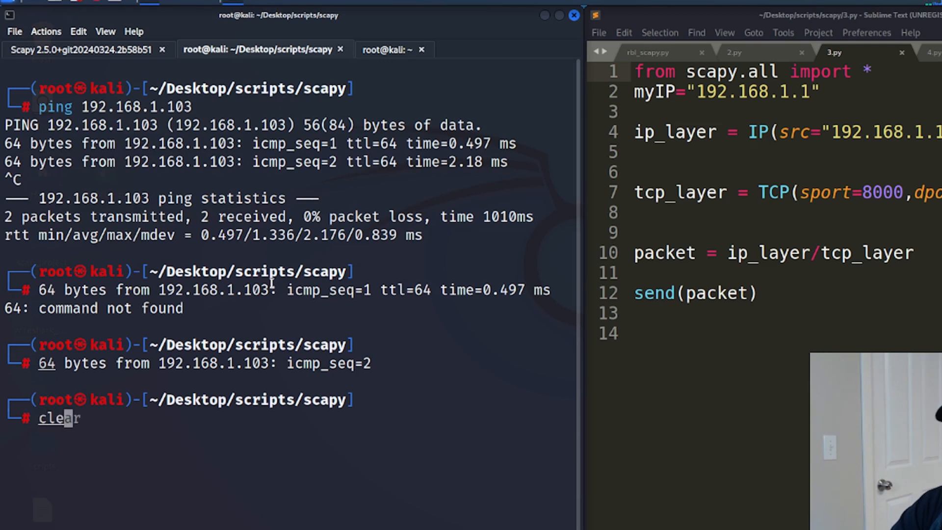
pyautogui.press('Return')
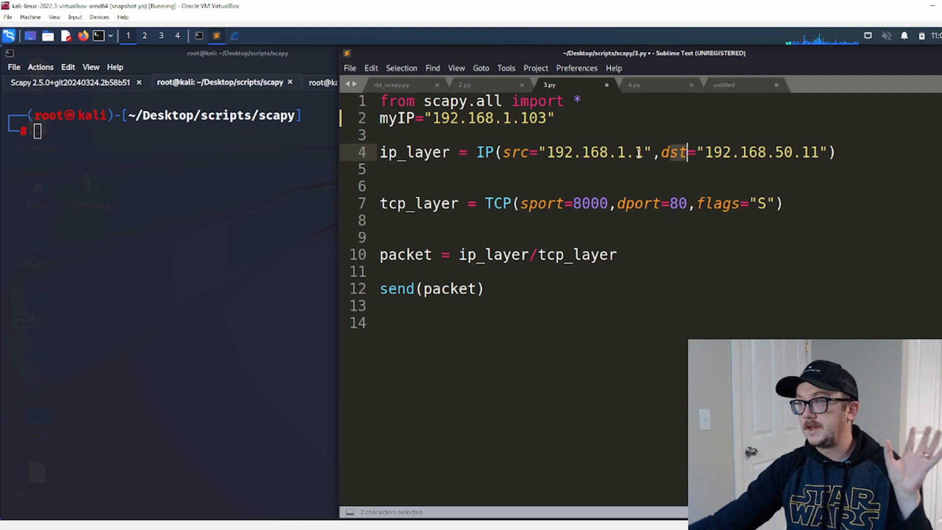
# Set 3.py's source to 192.168.1.103, try flags A and PA, then restore S.
pyautogui.write('03')
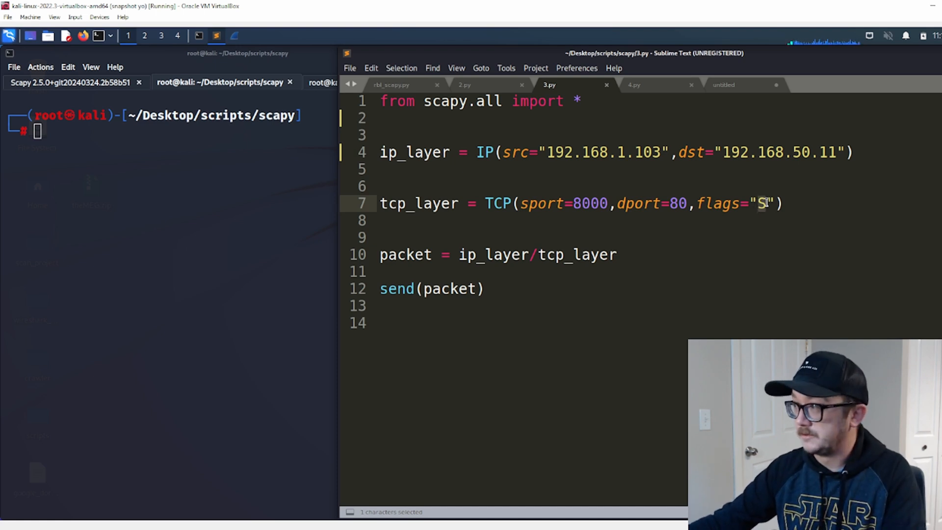
pyautogui.write('A')
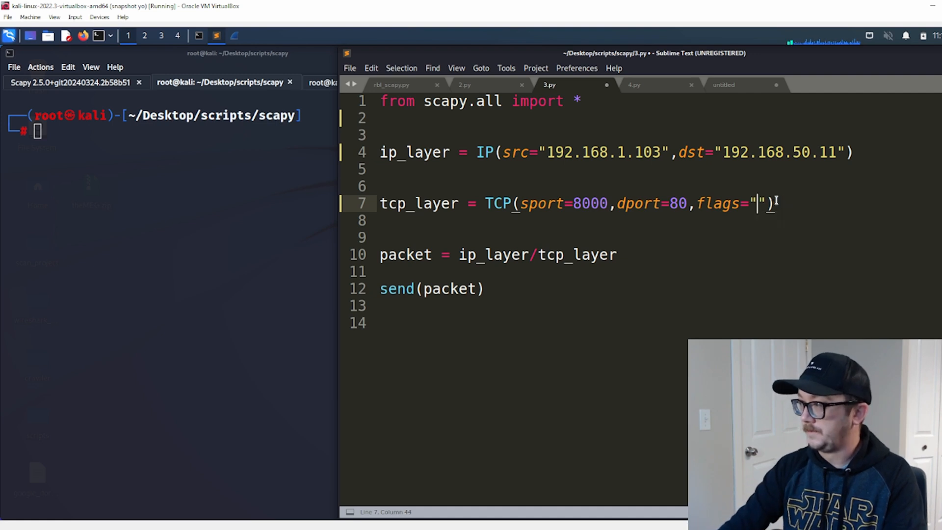
pyautogui.write('PA')
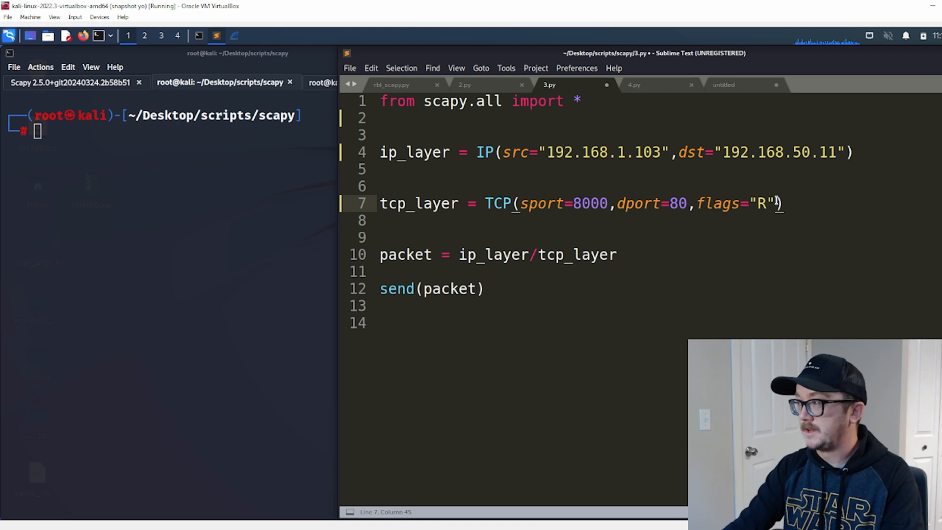
pyautogui.write('S')
pyautogui.click(168, 131)
pyautogui.write('python3 3.py')
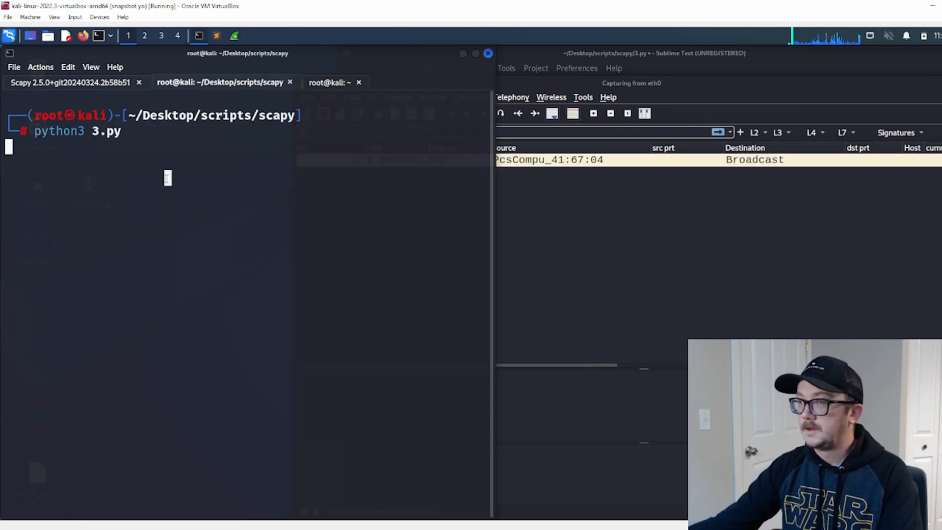
# Run python3 3.py to send the spoofed SYN while eth0 is captured.
pyautogui.press('Return')
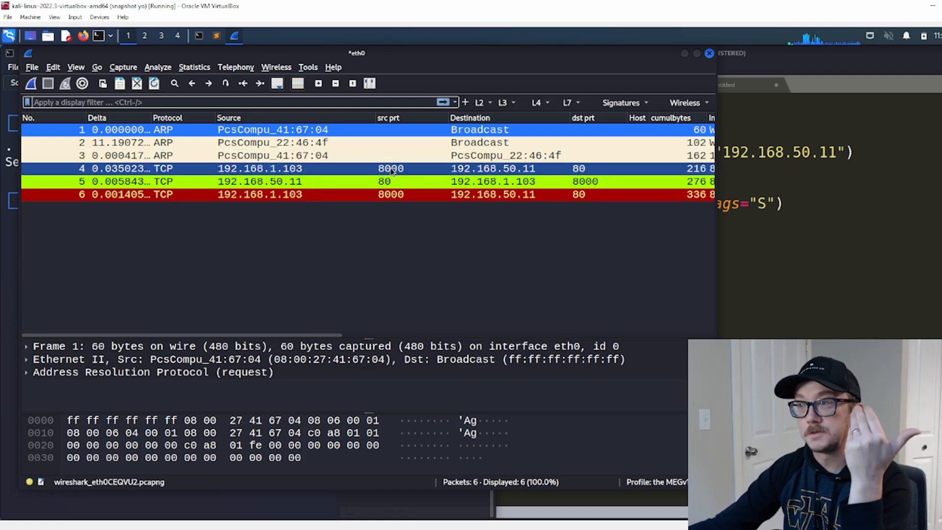
pyautogui.moveTo(493, 175)
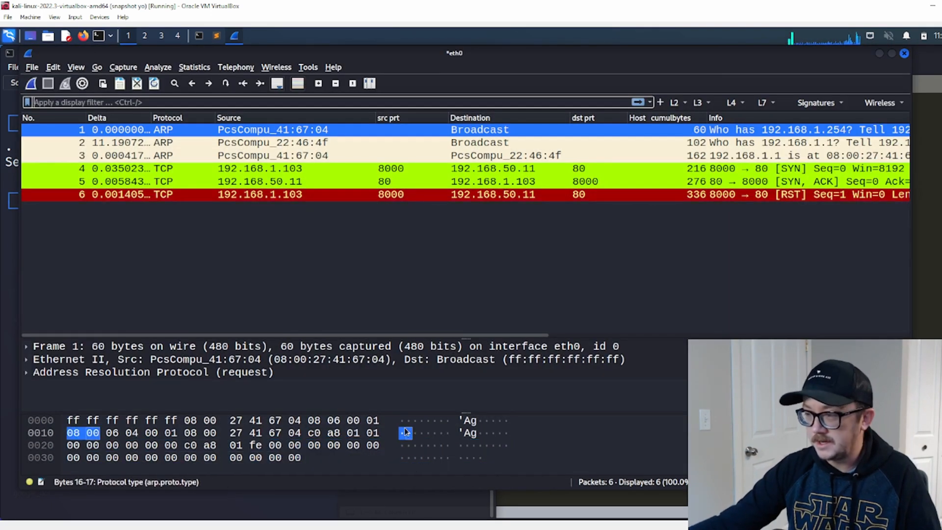
pyautogui.click(81, 419)
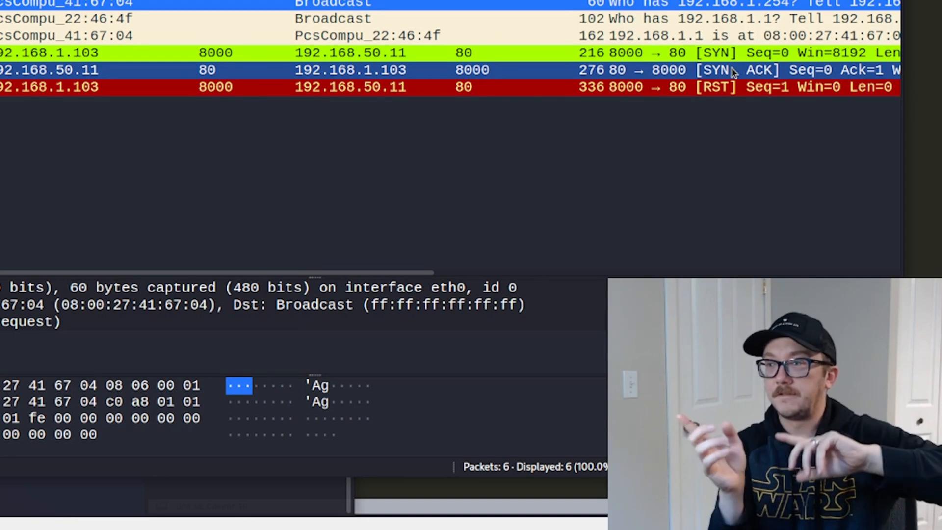
pyautogui.click(77, 87)
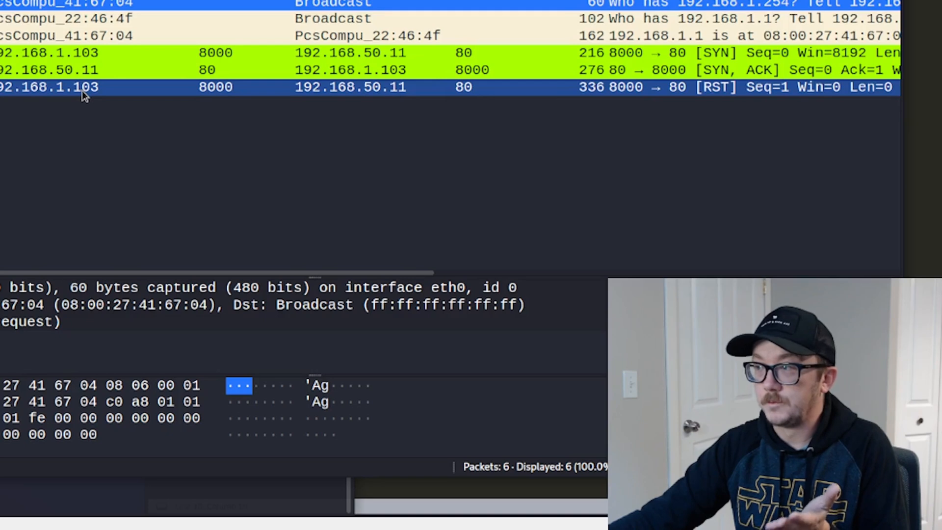
pyautogui.moveTo(89, 97)
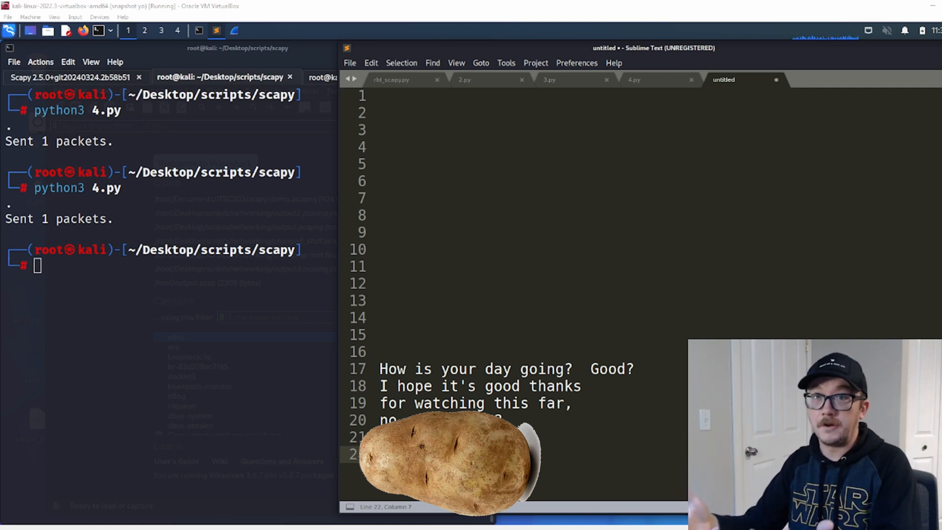
# Bring the terminal window forward in front of the 4.py script.
pyautogui.click(634, 78)
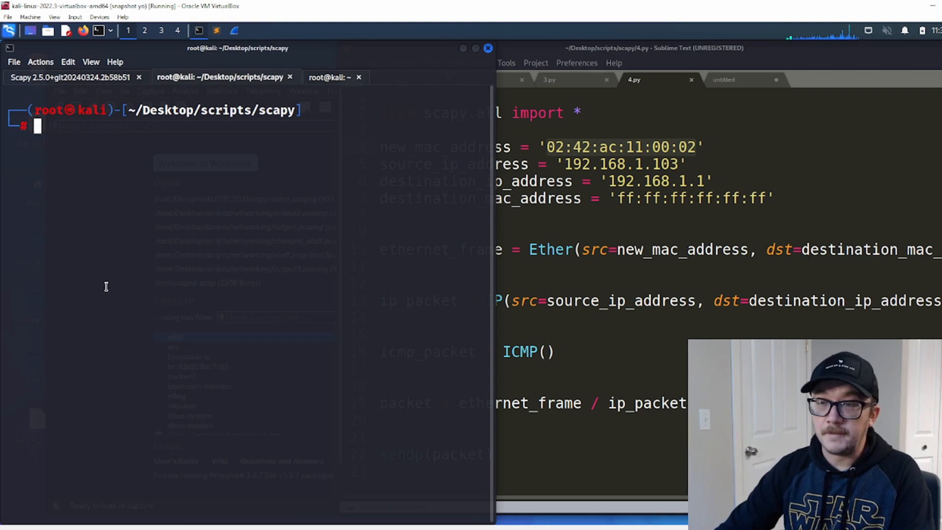
# Scan 192.168.1.0/24 with netdiscover to list live hosts and their MACs.
pyautogui.write('netdiscover -r 192.168.1.0/24')
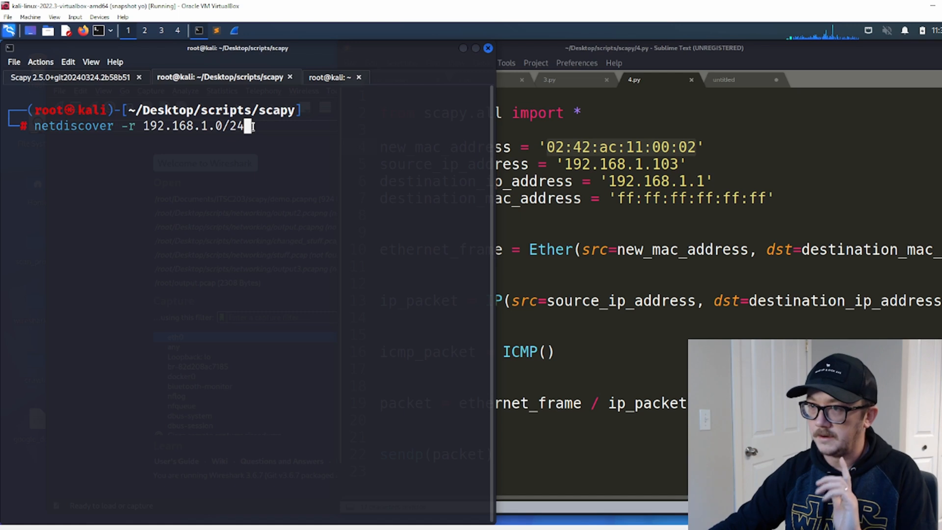
pyautogui.press('Return')
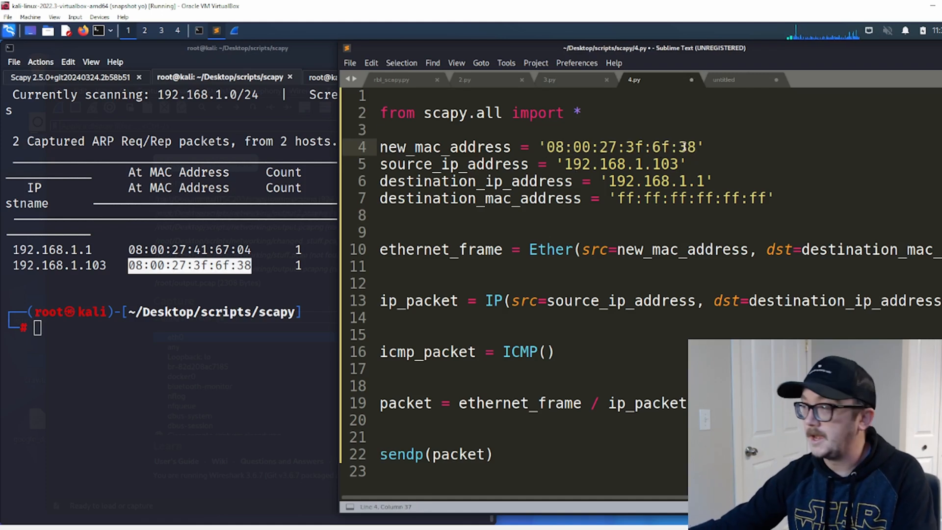
# Select 192.168.1.103's MAC 08:00:27:3f:6f:38 in the netdiscover output.
pyautogui.doubleClick(691, 146)
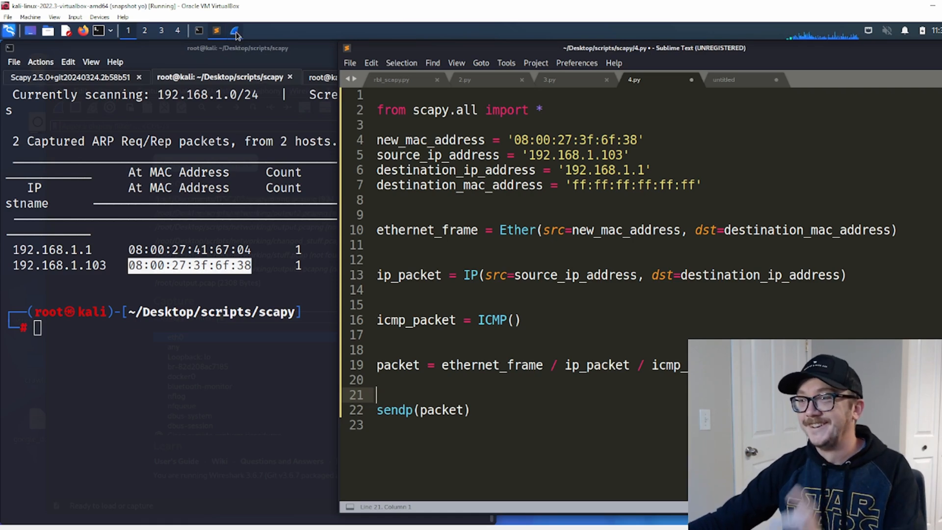
# Switch to Wireshark and start a fresh capture on eth0.
pyautogui.click(235, 31)
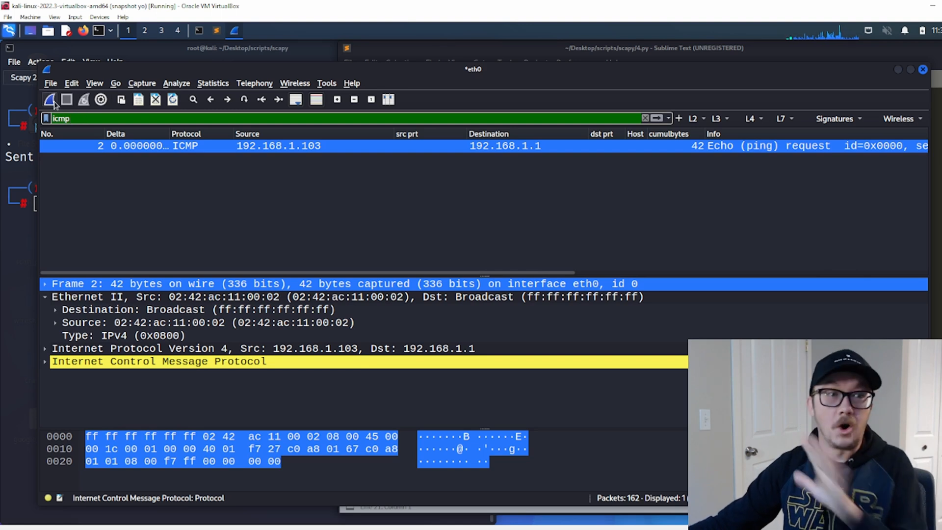
pyautogui.click(50, 99)
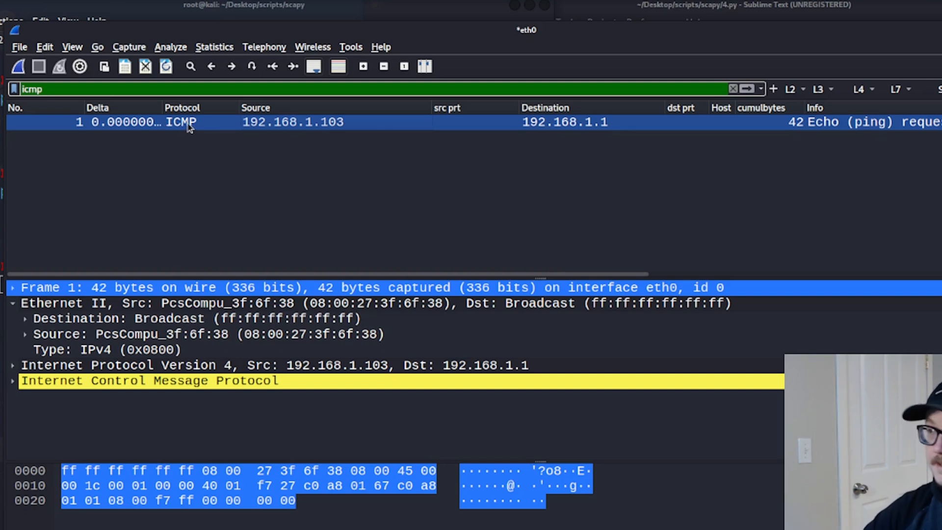
pyautogui.moveTo(600, 129)
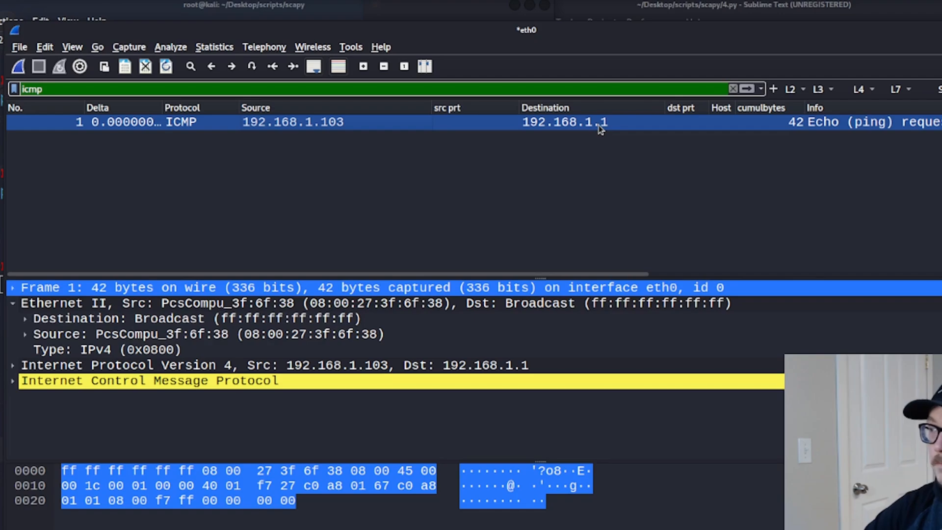